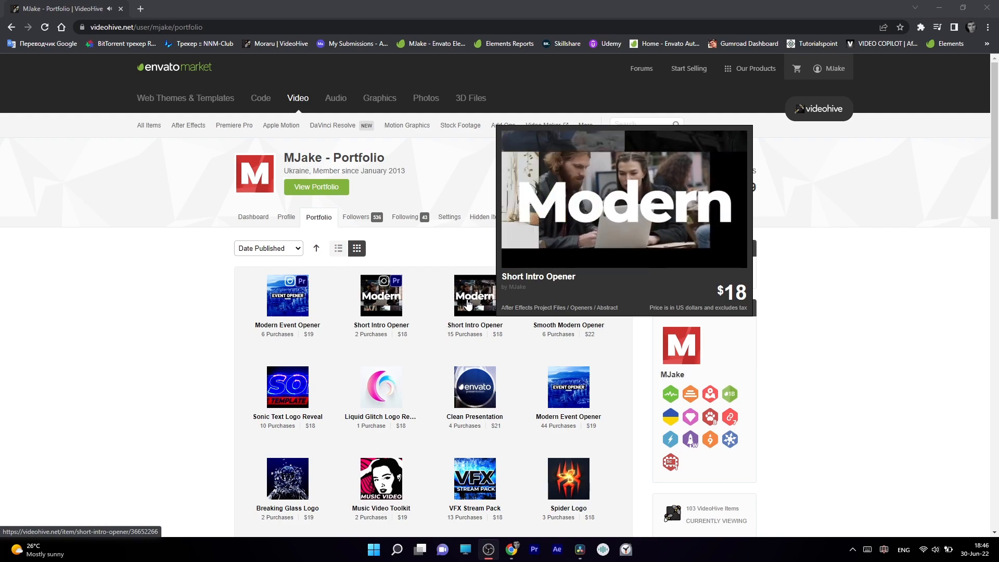
# Step: Open the Short Intro Opener item page from the MJake VideoHive portfolio grid
pyautogui.click(557, 548)
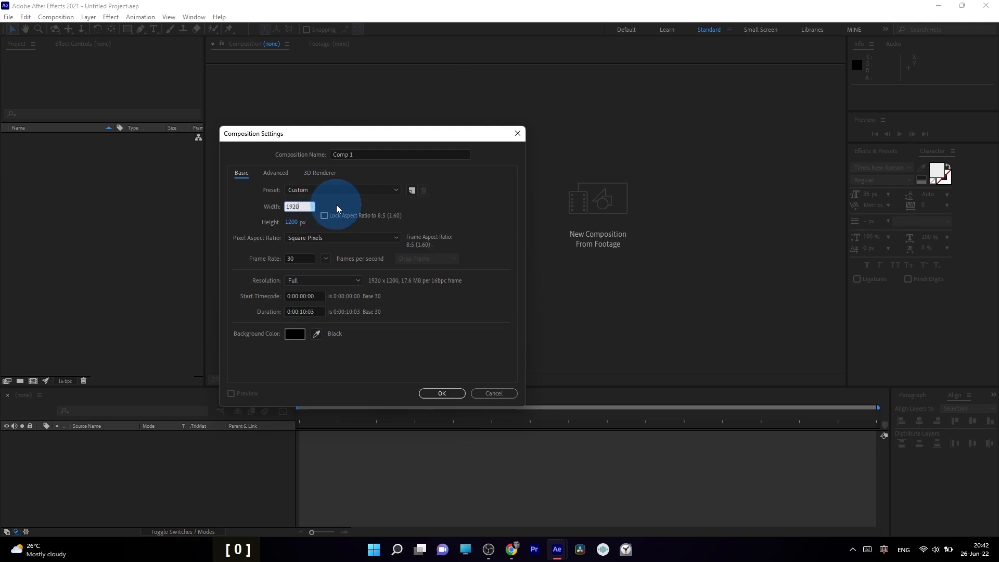
# Step: Enter 1920 as the composition width in Composition Settings
pyautogui.press('Tab')
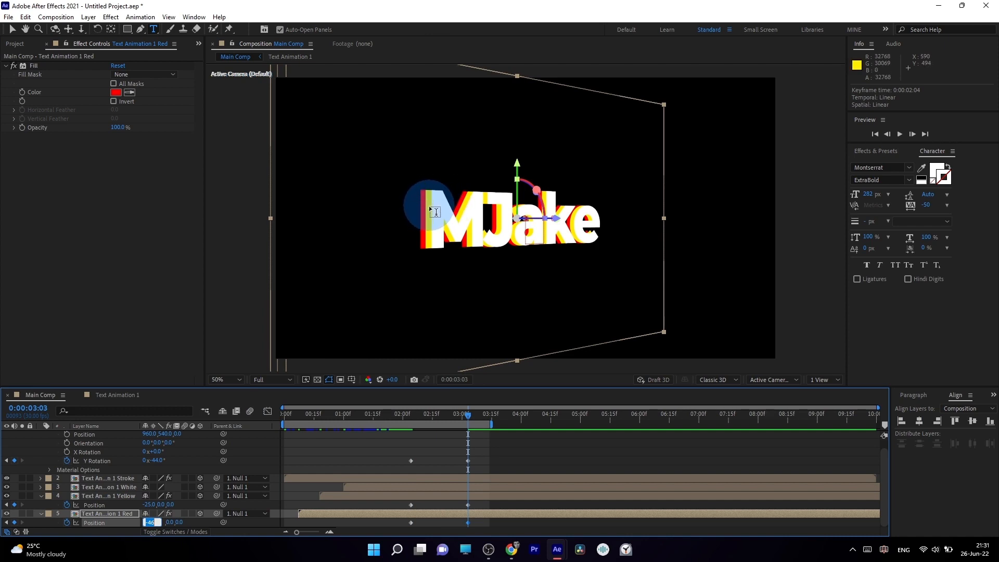
# Step: Scroll the timeline up to reach the Text Animation 1 Red layer
pyautogui.scroll(3)
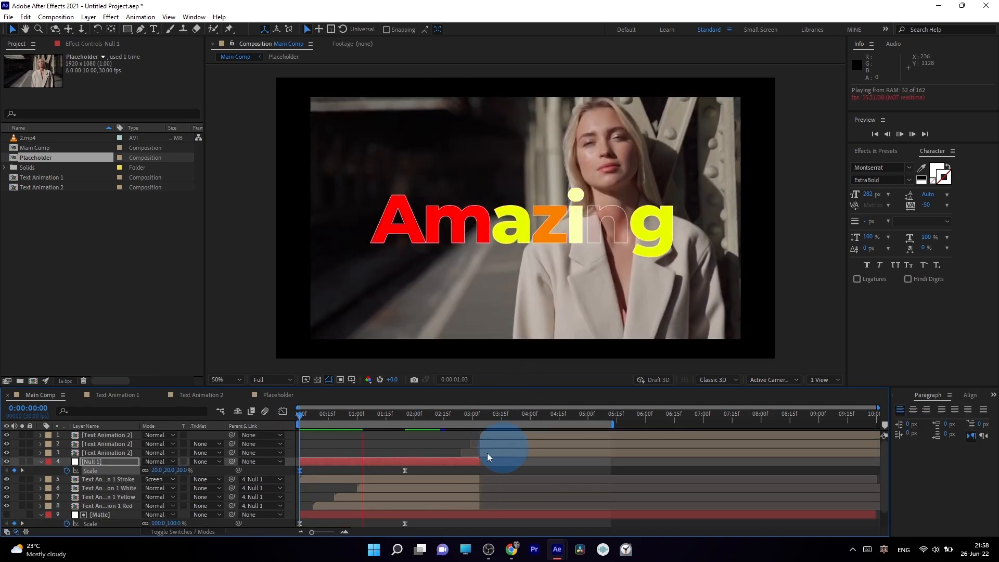
# Step: Scrub the Main Comp timeline to step through the Amazing text animation
pyautogui.moveTo(503, 447); pyautogui.dragTo(353, 421)
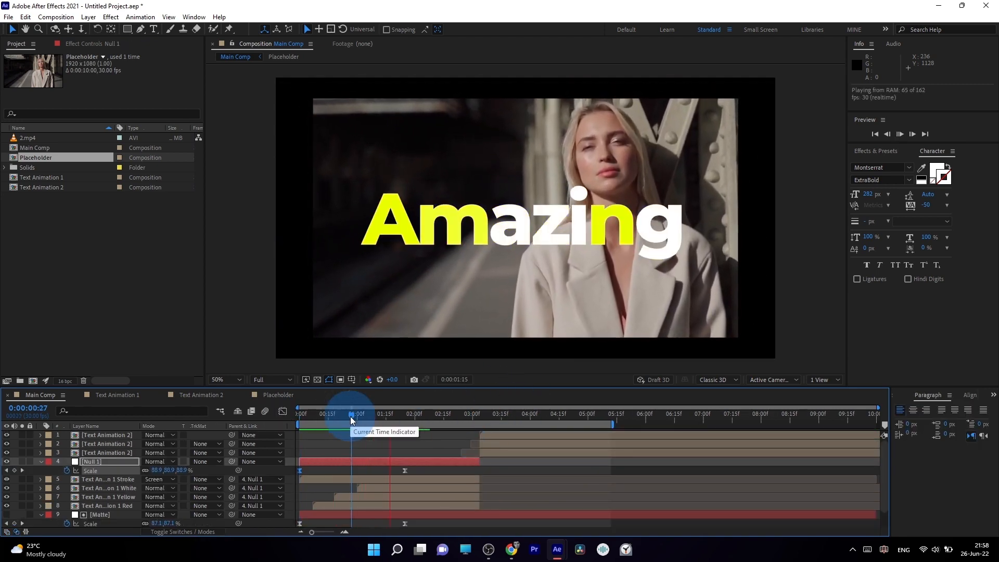